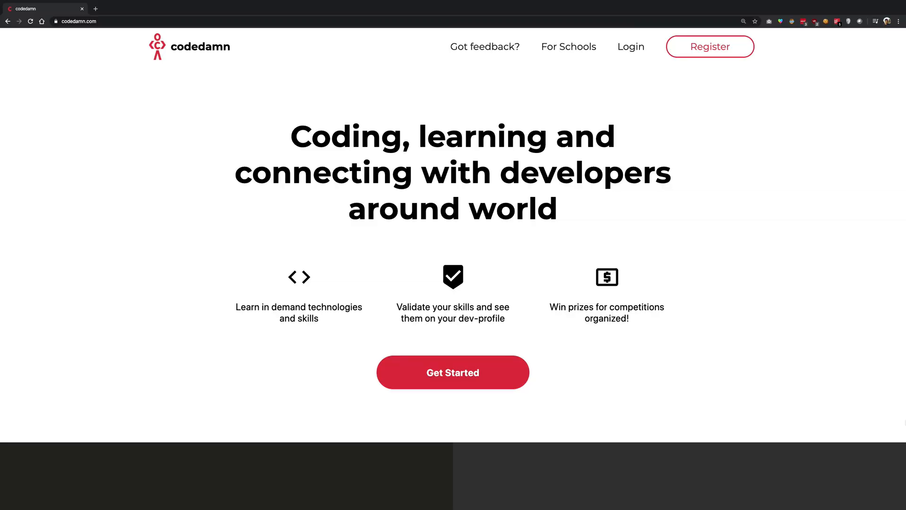
{"action": "mouse_move", "coordinate": [630, 49]}
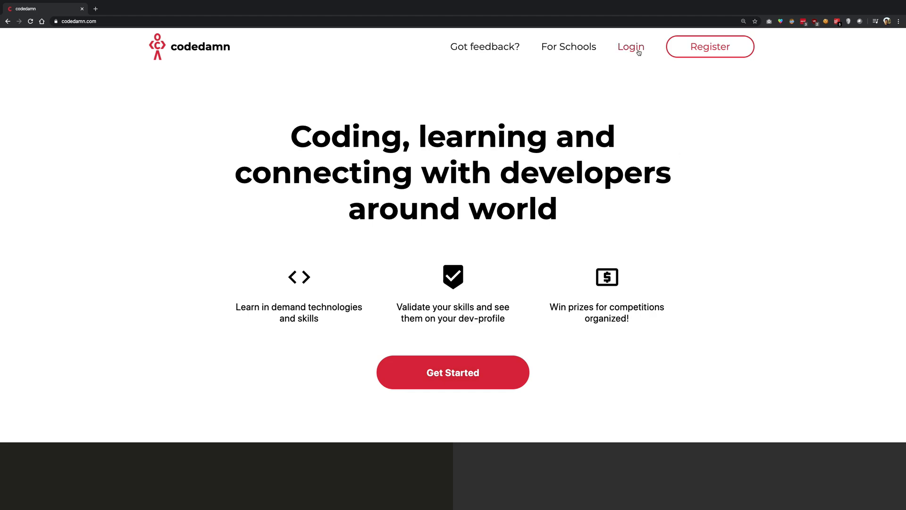
Sign in to codedamn with the Google account and land on the dashboard.
{"action": "left_click", "coordinate": [631, 46]}
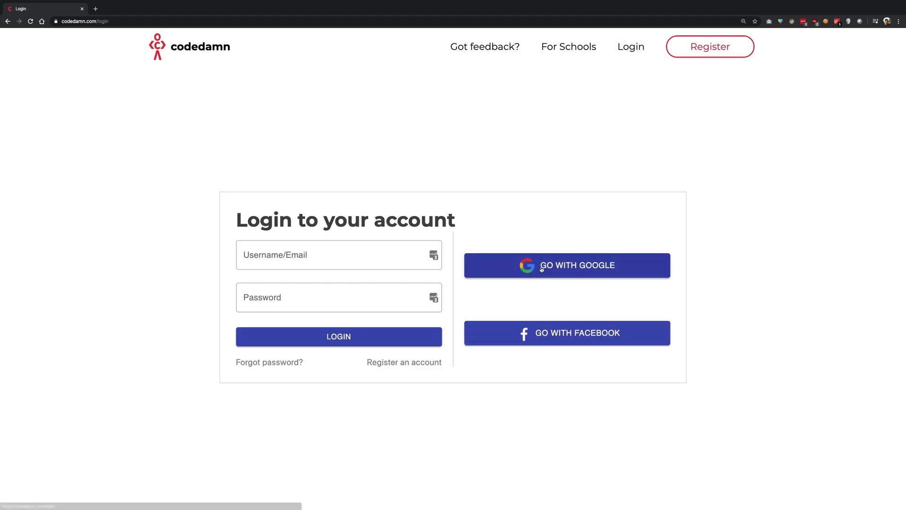
{"action": "left_click", "coordinate": [567, 264]}
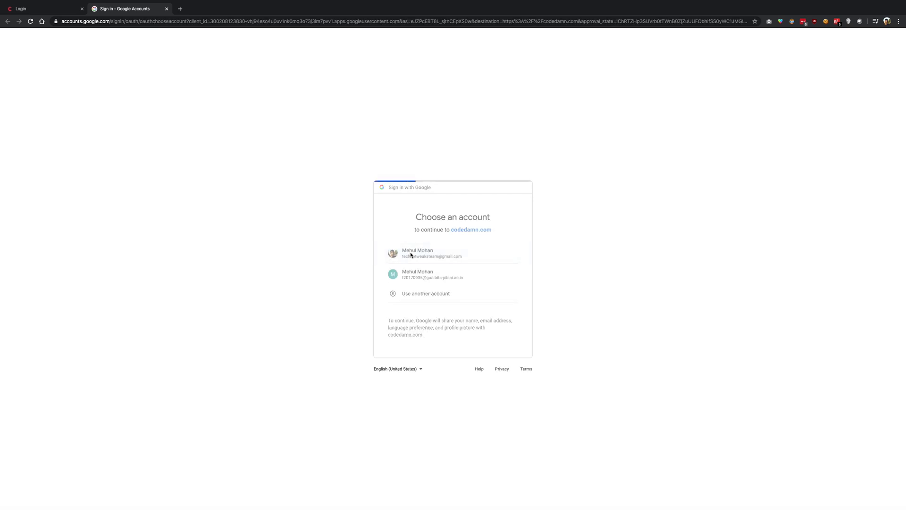
{"action": "left_click", "coordinate": [453, 253]}
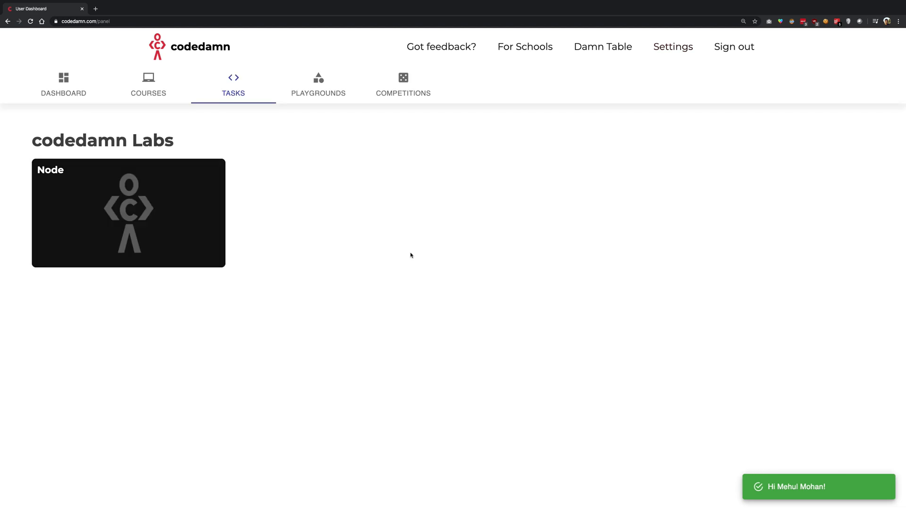
Create a new C playground from the Playgrounds list.
{"action": "left_click", "coordinate": [318, 84]}
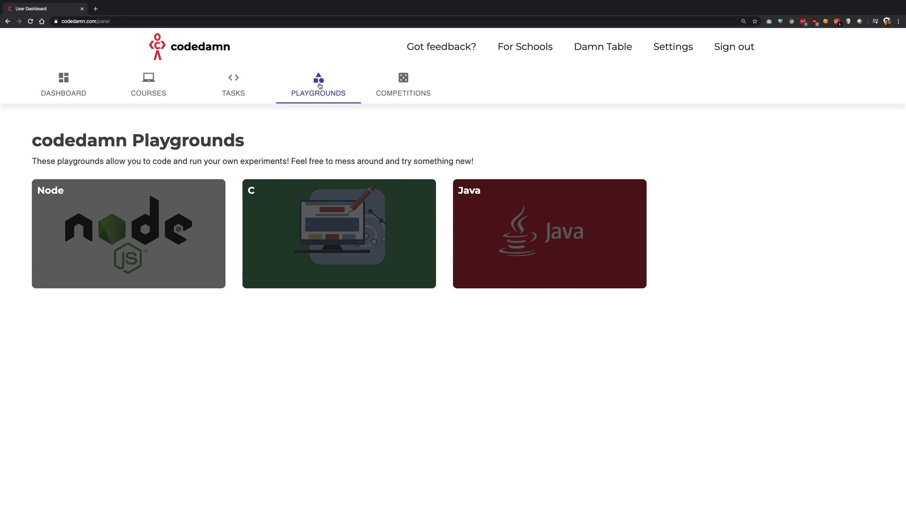
{"action": "mouse_move", "coordinate": [304, 220]}
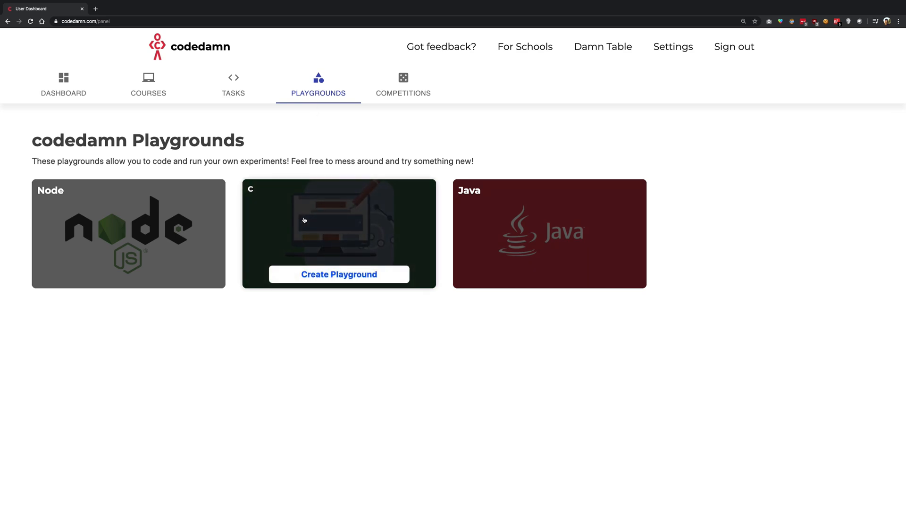
{"action": "left_click", "coordinate": [339, 273]}
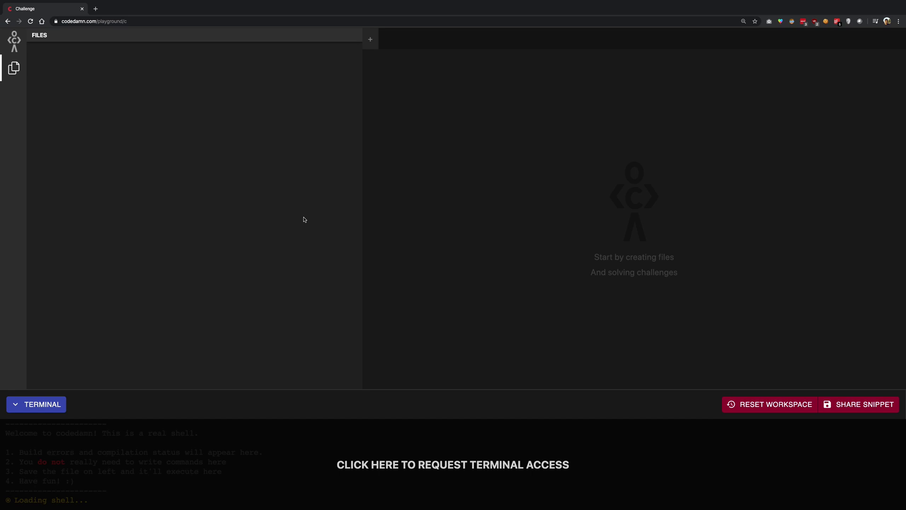
{"action": "mouse_move", "coordinate": [304, 225]}
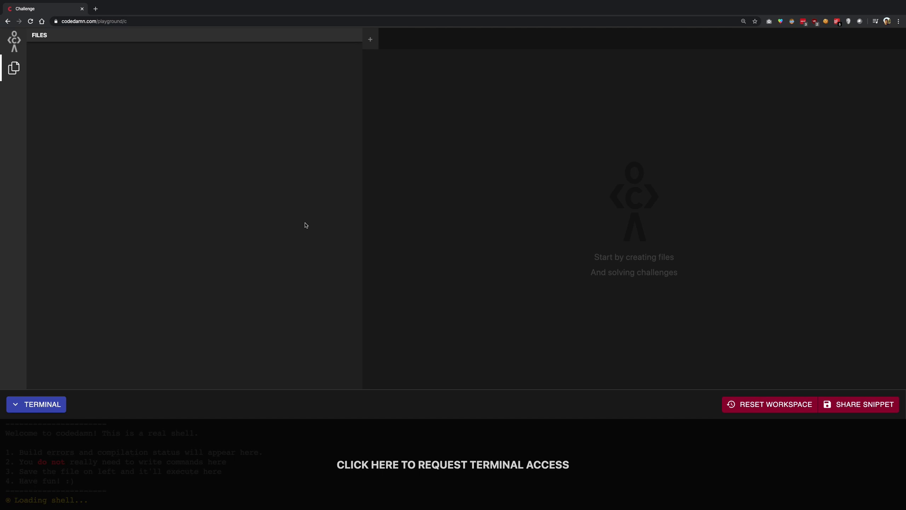
{"action": "mouse_move", "coordinate": [353, 464]}
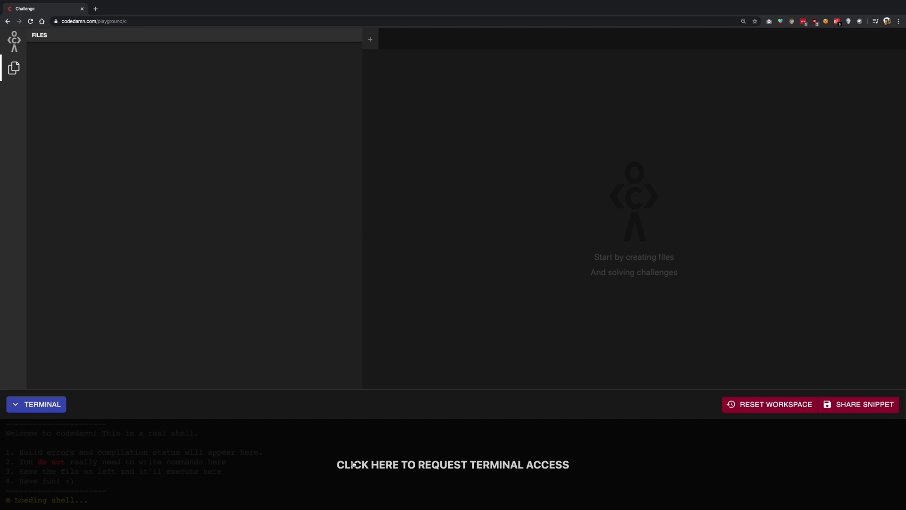
Request terminal access, run gcc --version, and begin naming a new file 'scri'.
{"action": "left_click", "coordinate": [452, 465]}
{"action": "type", "text": "gcc "}
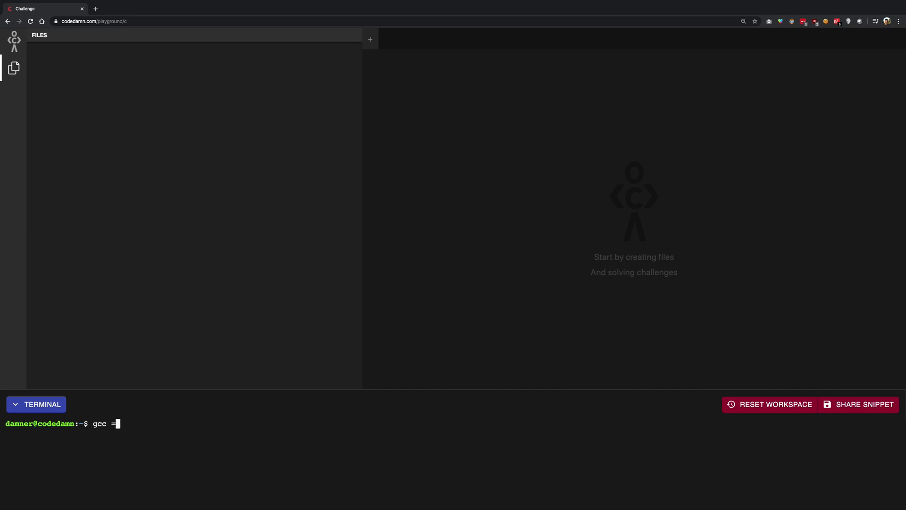
{"action": "type", "text": "--version"}
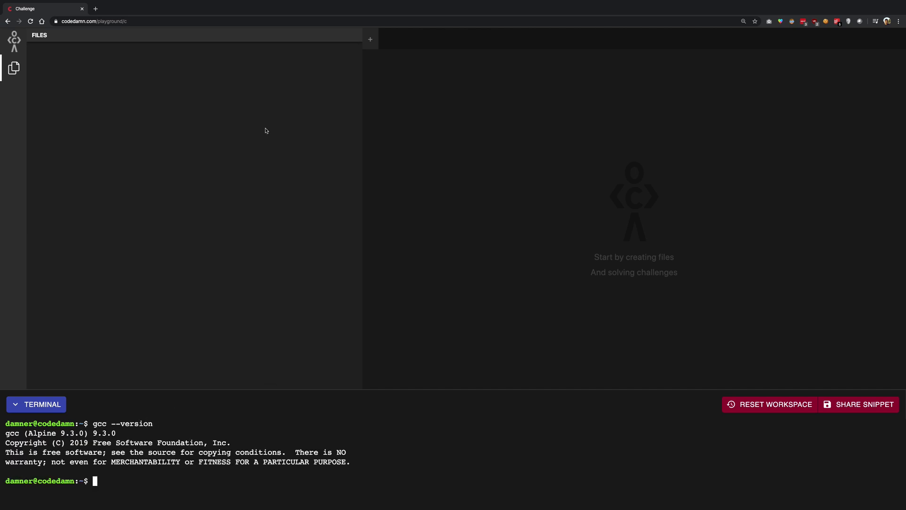
{"action": "type", "text": "scri"}
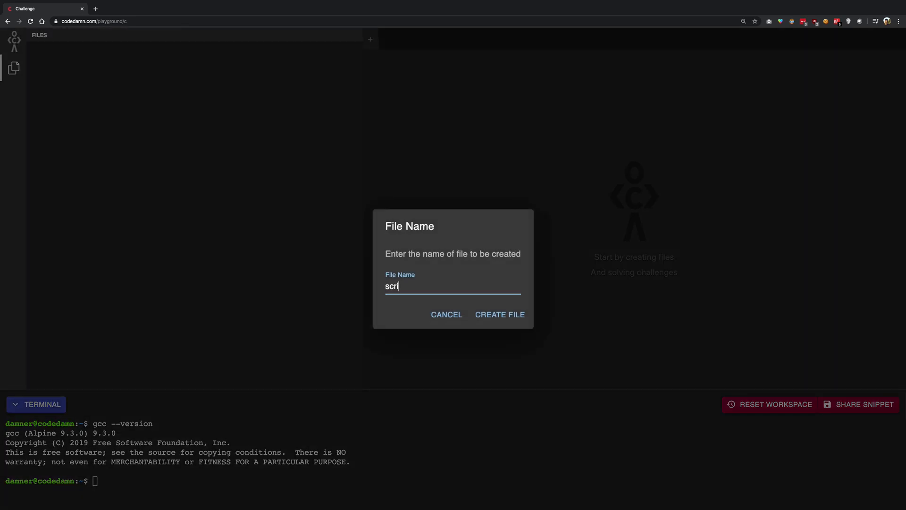
Create script.c and add the #include <stdio.h> directive.
{"action": "left_click", "coordinate": [498, 314]}
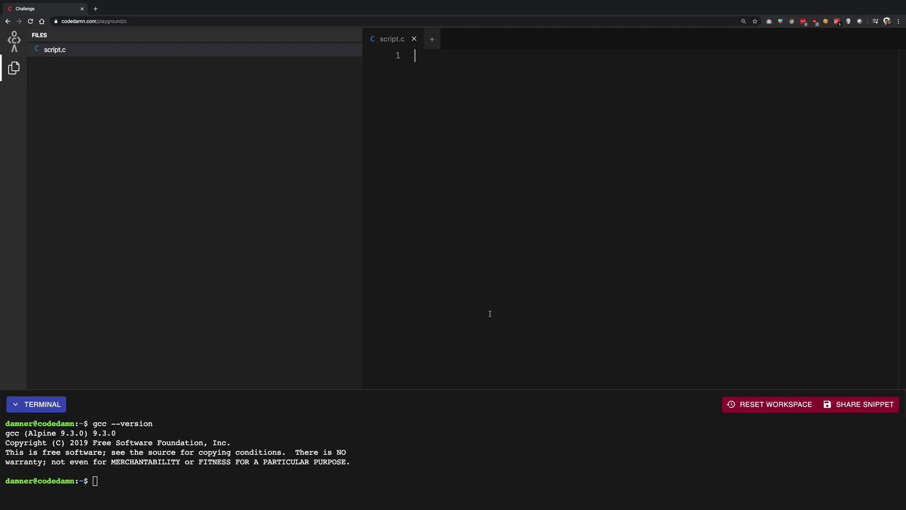
{"action": "mouse_move", "coordinate": [398, 99]}
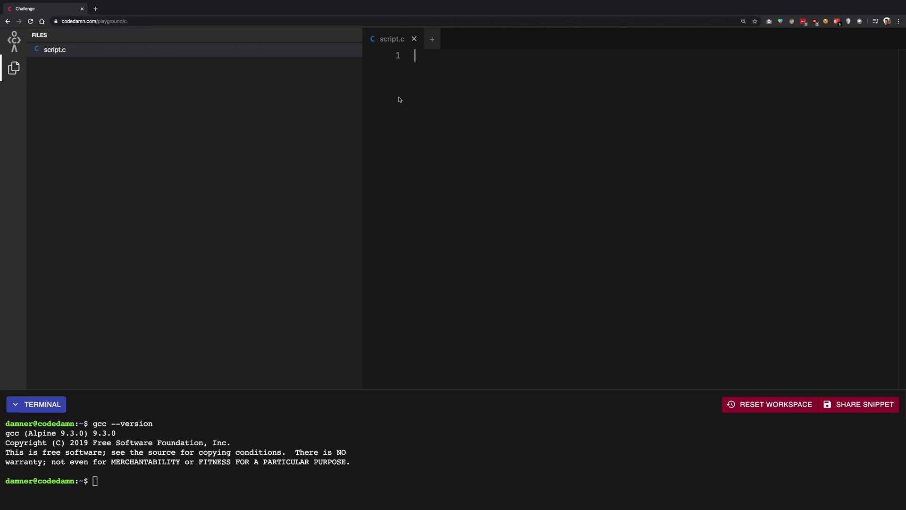
{"action": "type", "text": "#include"}
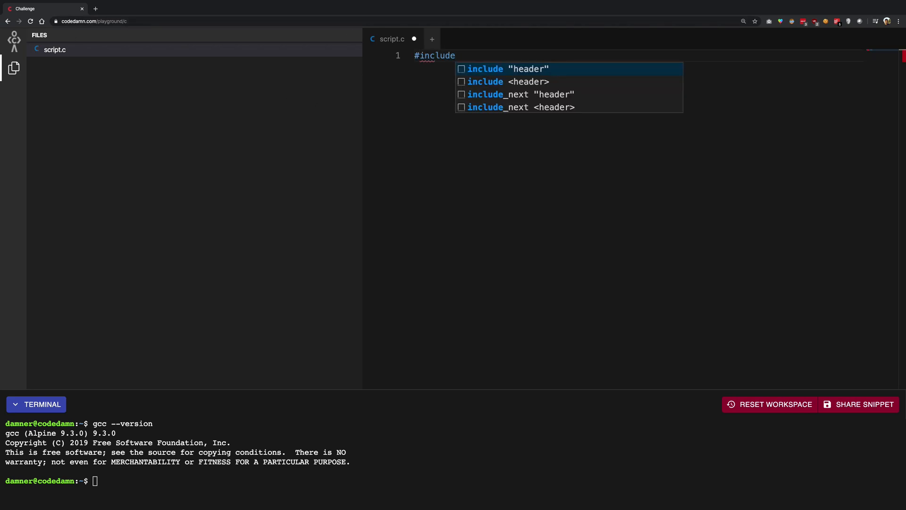
{"action": "type", "text": "<stdio.h>"}
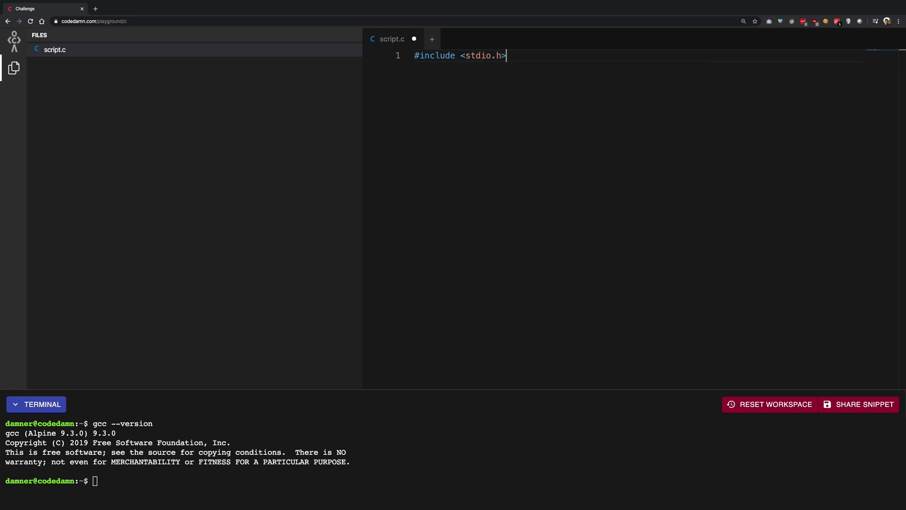
{"action": "key", "text": "Enter"}
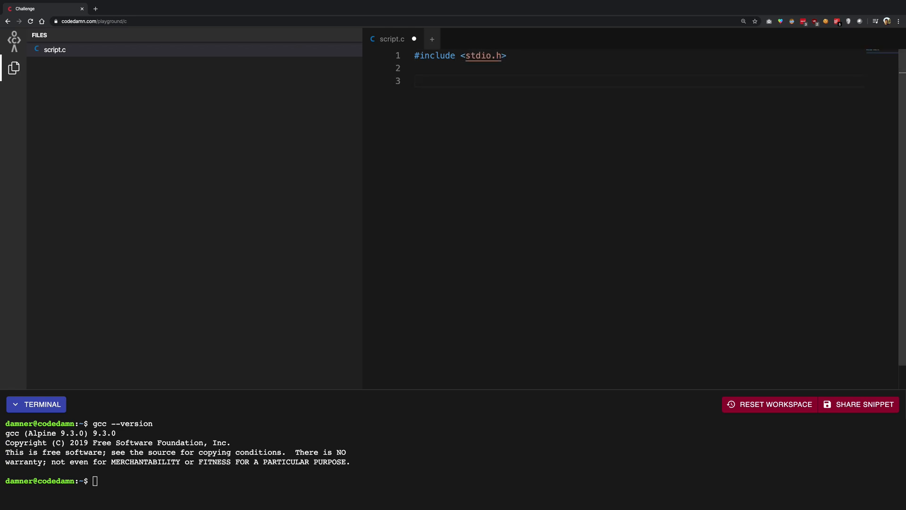
Write int main() { with the start of a printf call for Hello World!
{"action": "type", "text": "int mai"}
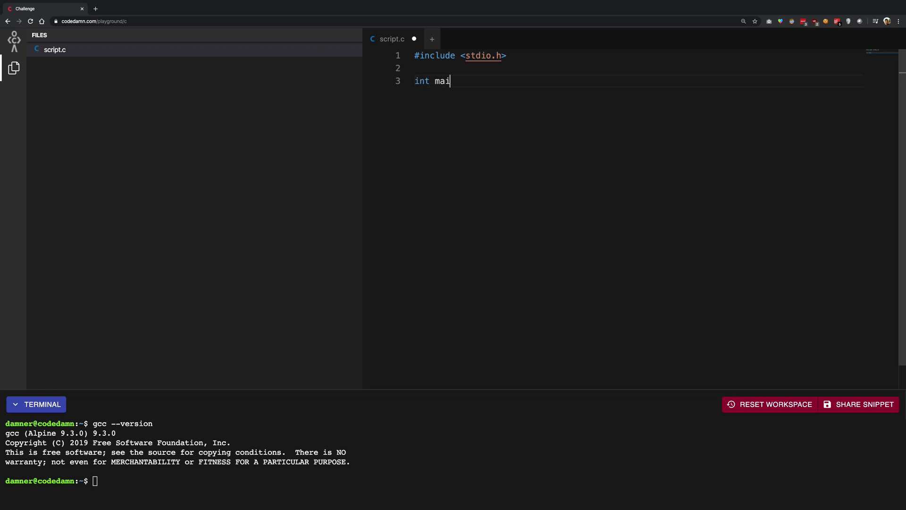
{"action": "type", "text": "n() {"}
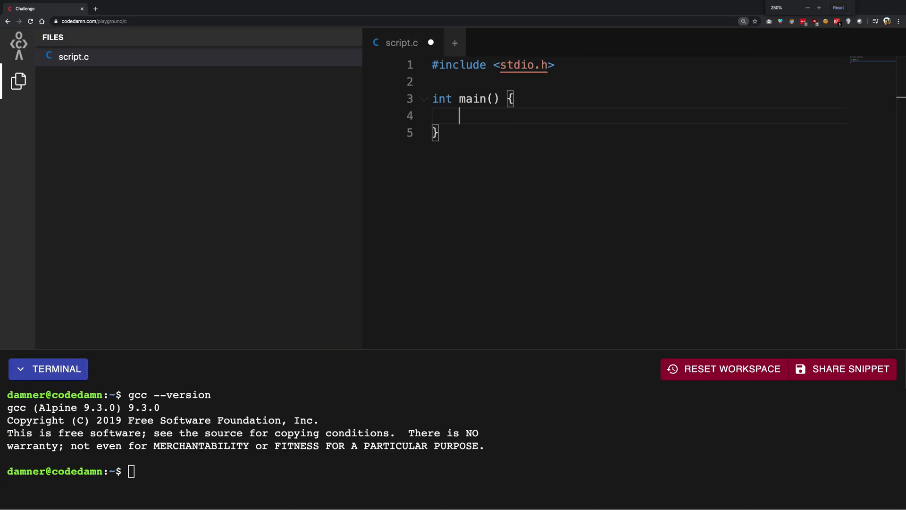
{"action": "type", "text": "printf(\"Hello World!\");"}
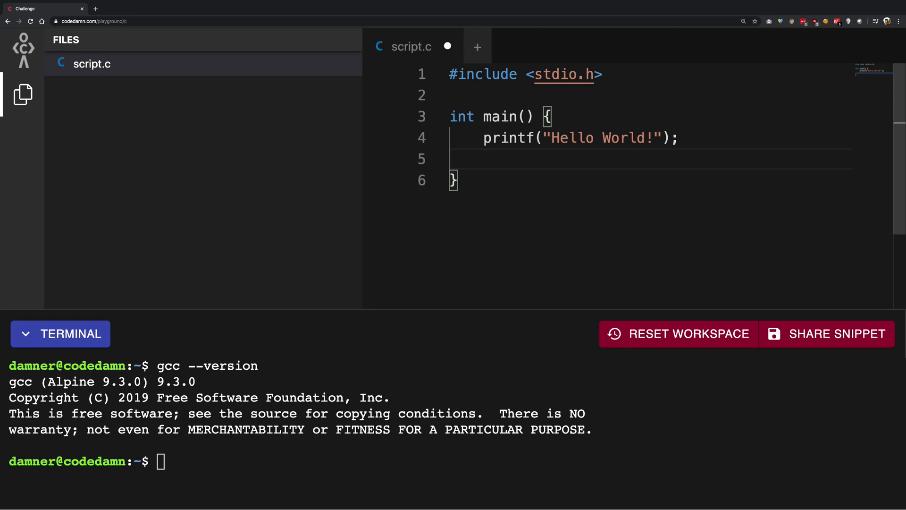
Declare int x = 3324 and open an if(x == 3324) { block.
{"action": "type", "text": "int x"}
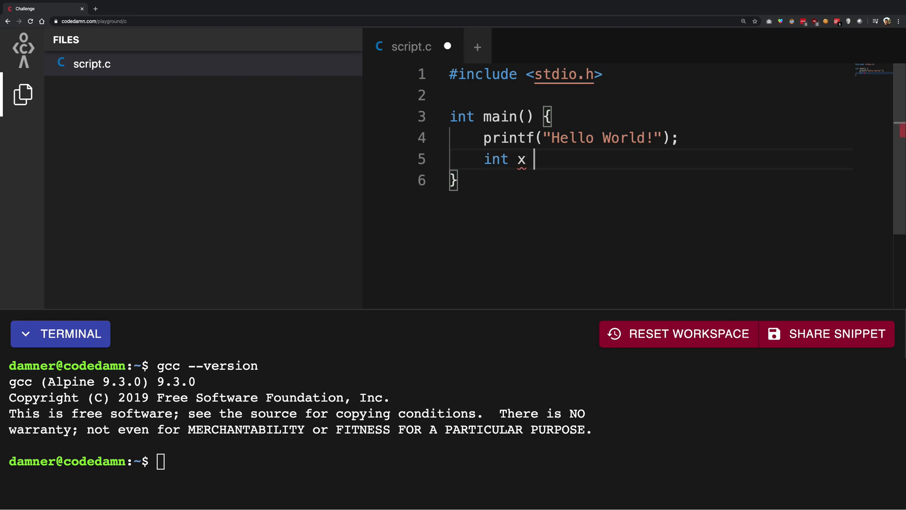
{"action": "type", "text": "= \"sdfdsf\";"}
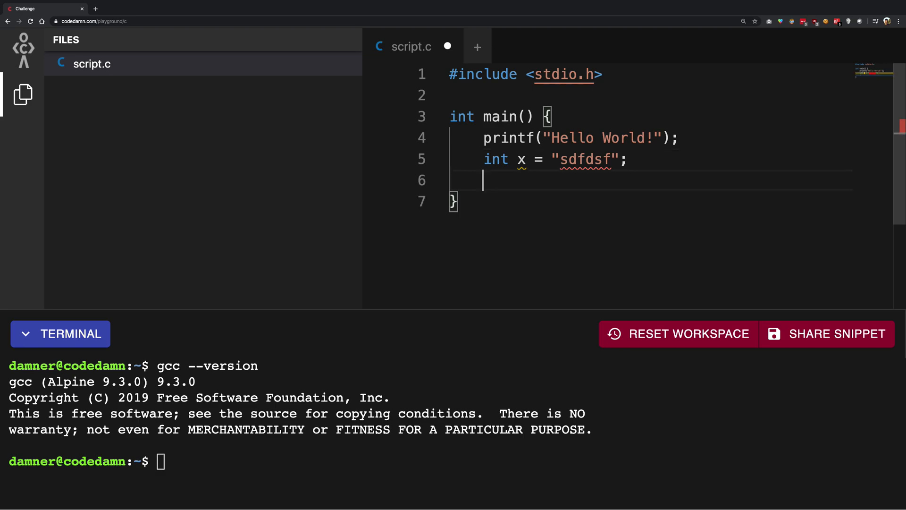
{"action": "mouse_move", "coordinate": [521, 159]}
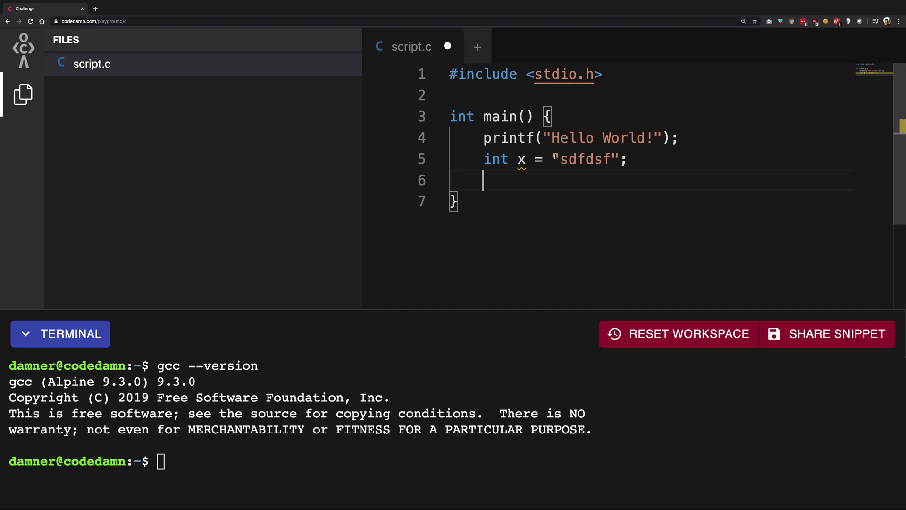
{"action": "type", "text": "3324"}
{"action": "type", "text": "if(x == "}
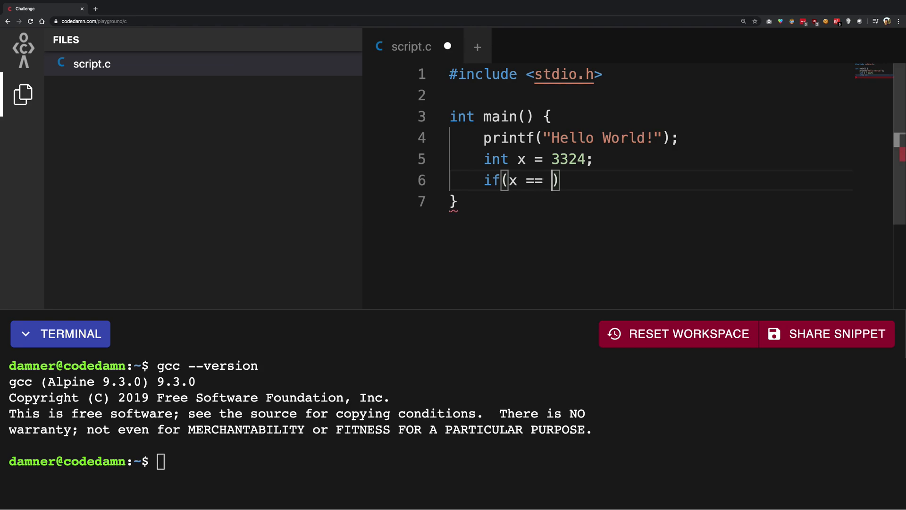
{"action": "type", "text": "3324) {"}
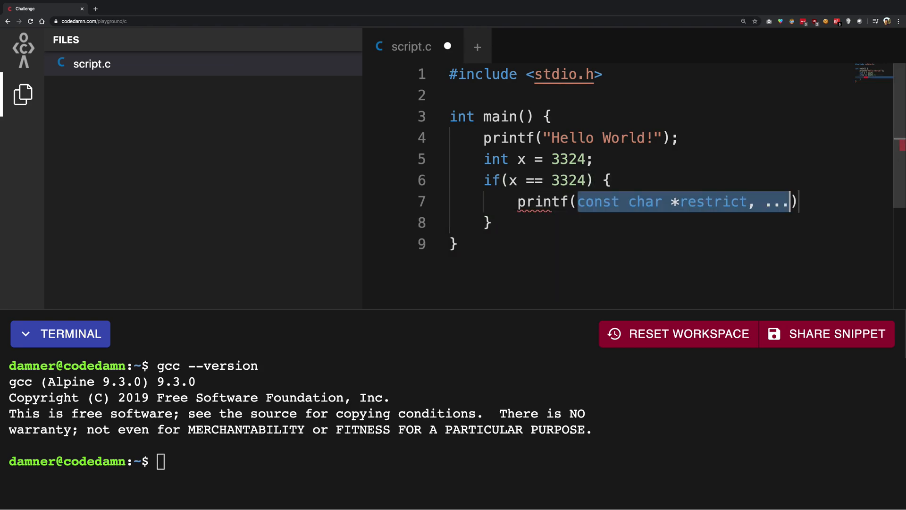
Print "Yay!" inside the if block, save script.c, and start a gcc command.
{"action": "type", "text": "\"Yay!\")"}
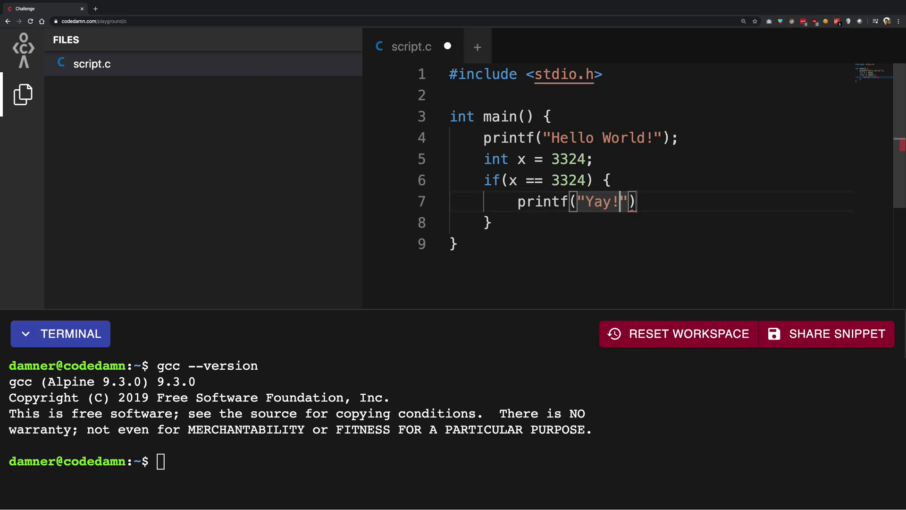
{"action": "type", "text": "l"}
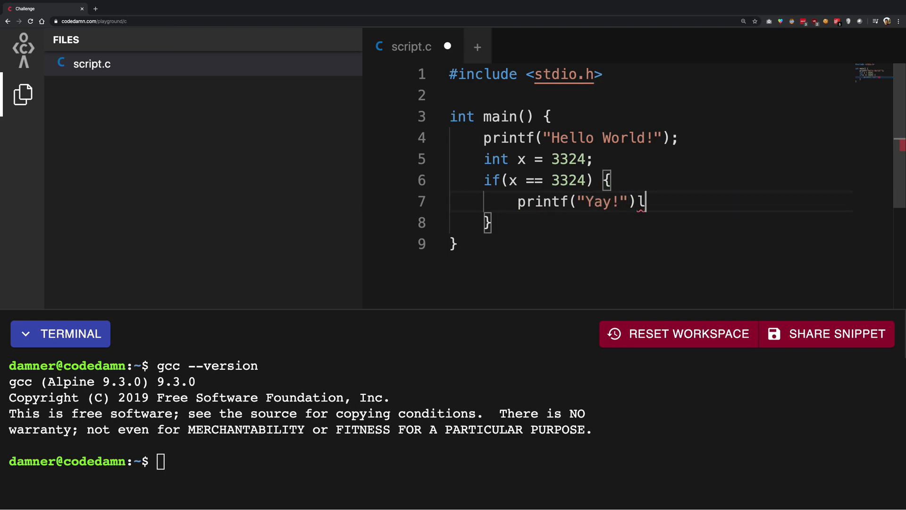
{"action": "type", "text": ";"}
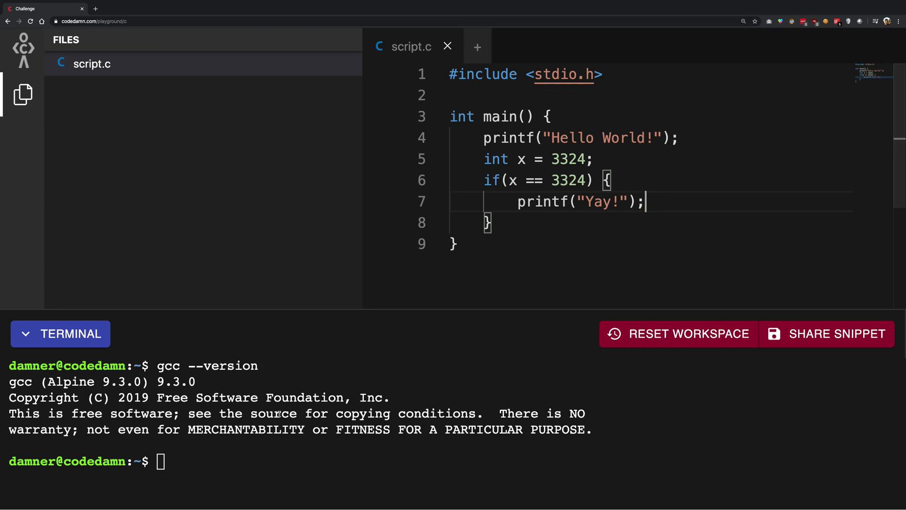
{"action": "type", "text": "gcc"}
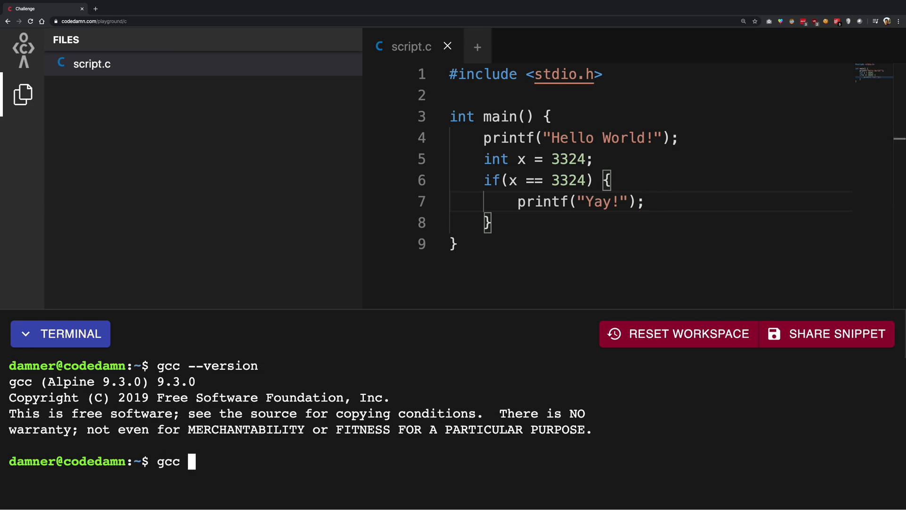